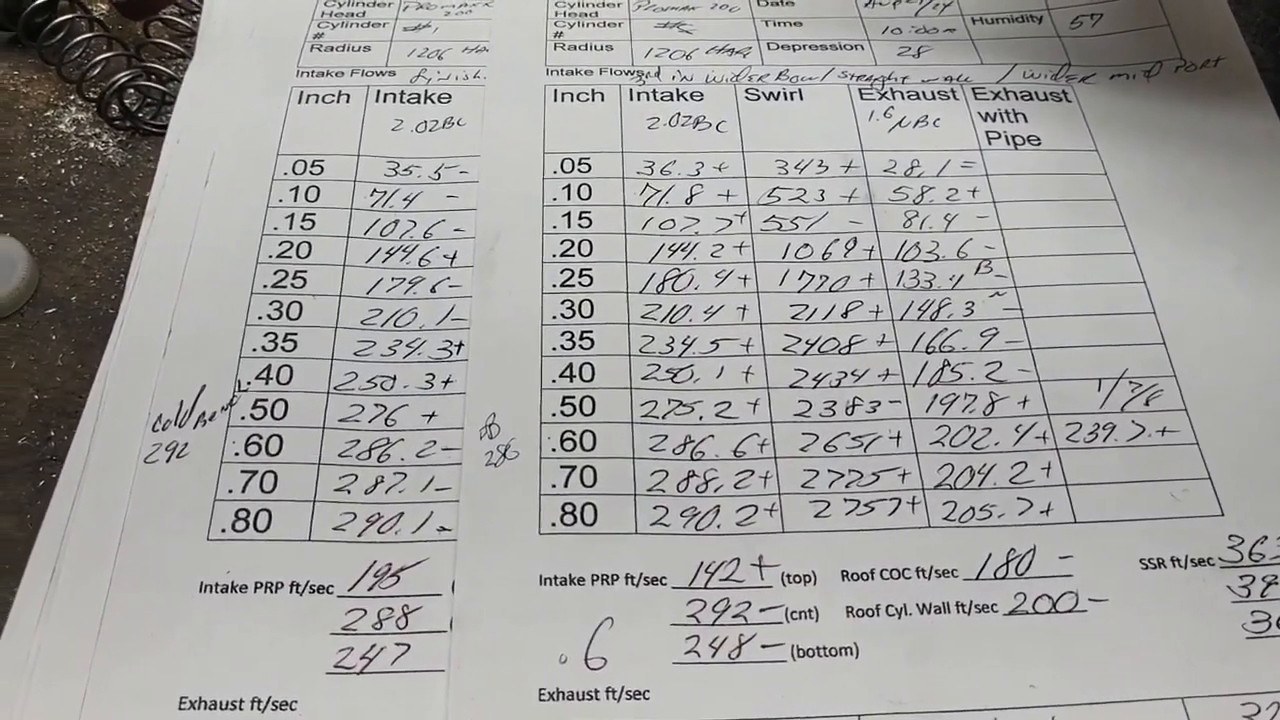
{"action": "scroll", "scroll_direction": "down", "scroll_amount": 3}
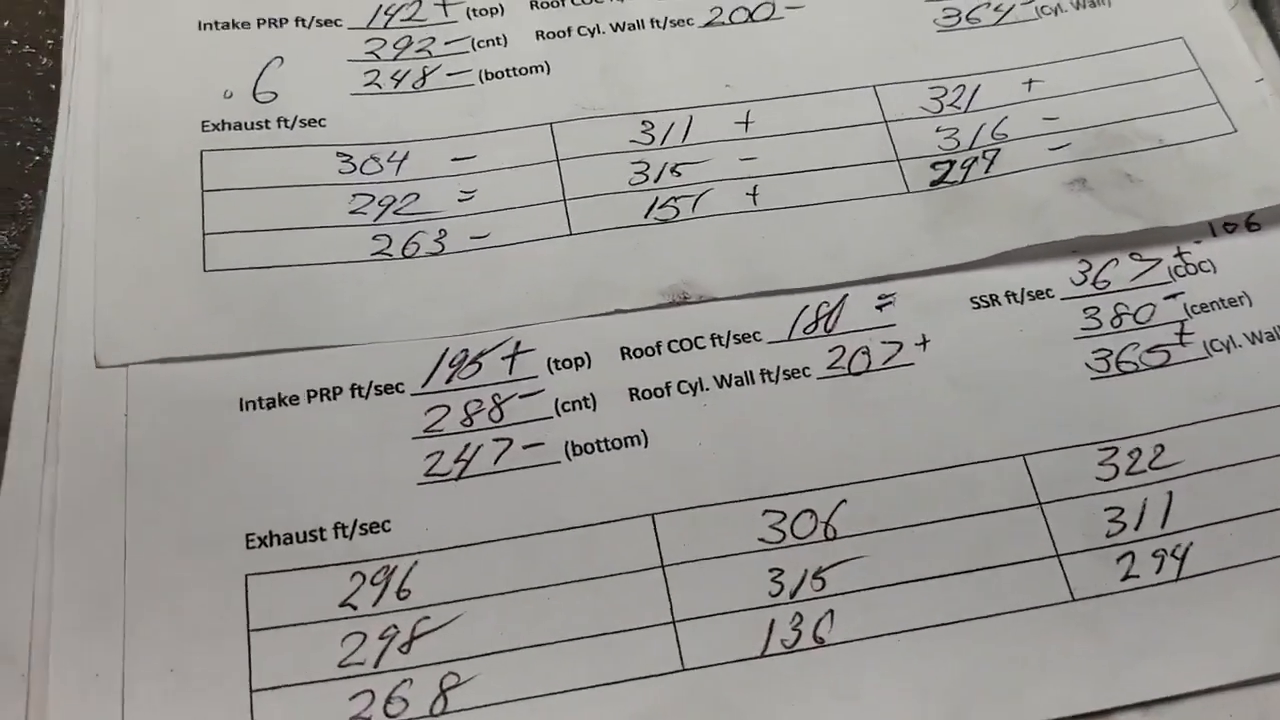